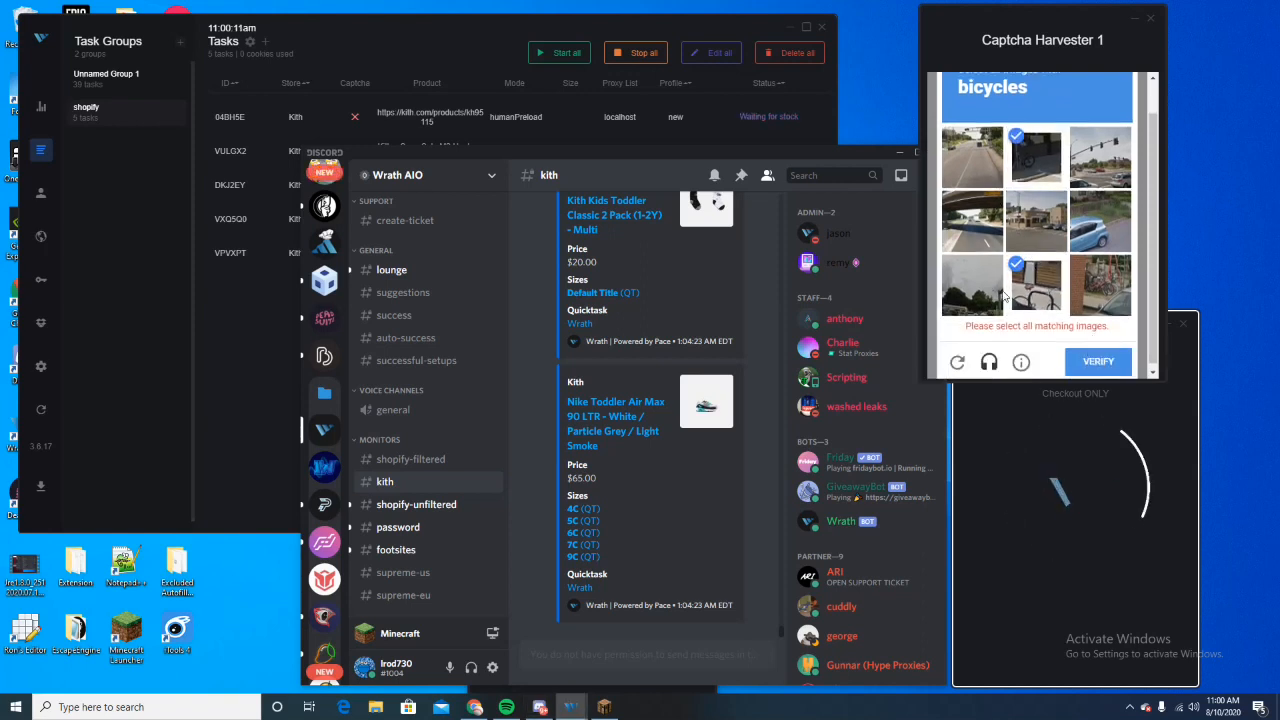
Show the Captchas page listing Shopify harvesters 1–3 with checkpoint, checkout and question solvers
{"action": "left_click", "coordinate": [1097, 361]}
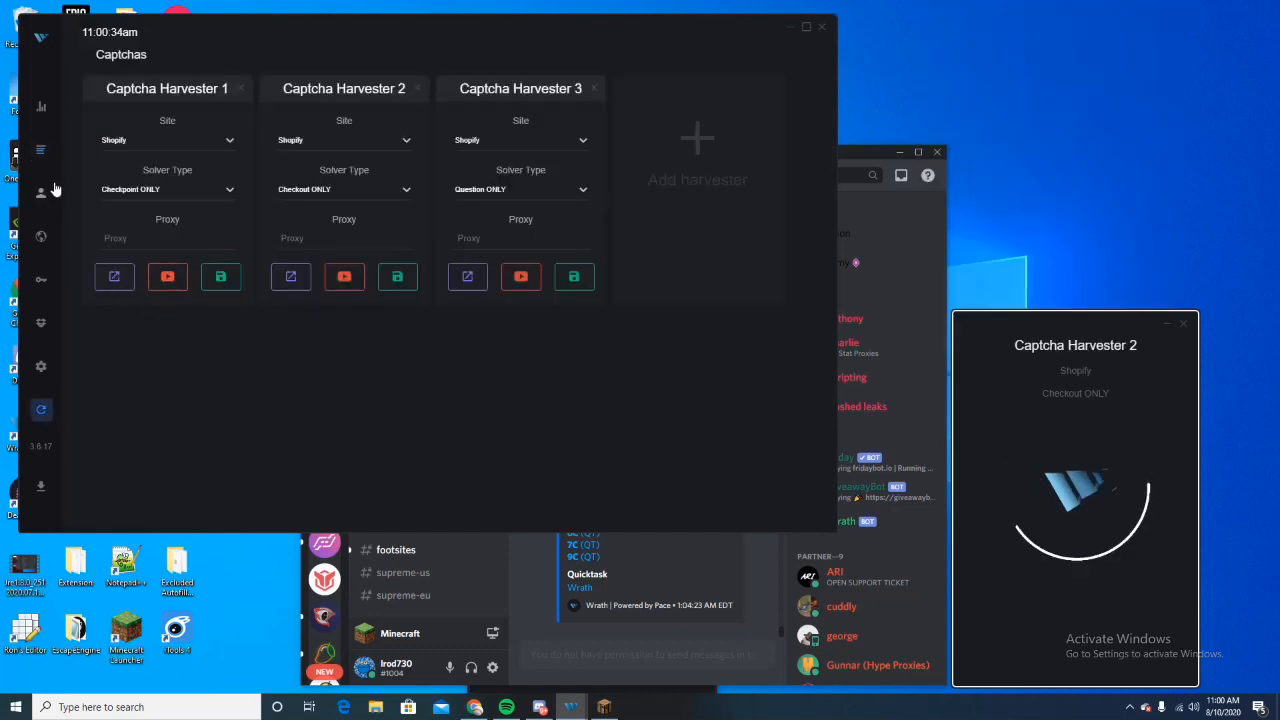
Add Captcha Harvester 4 for Shopify, checkpoint only, and open its solver window
{"action": "left_click", "coordinate": [41, 149]}
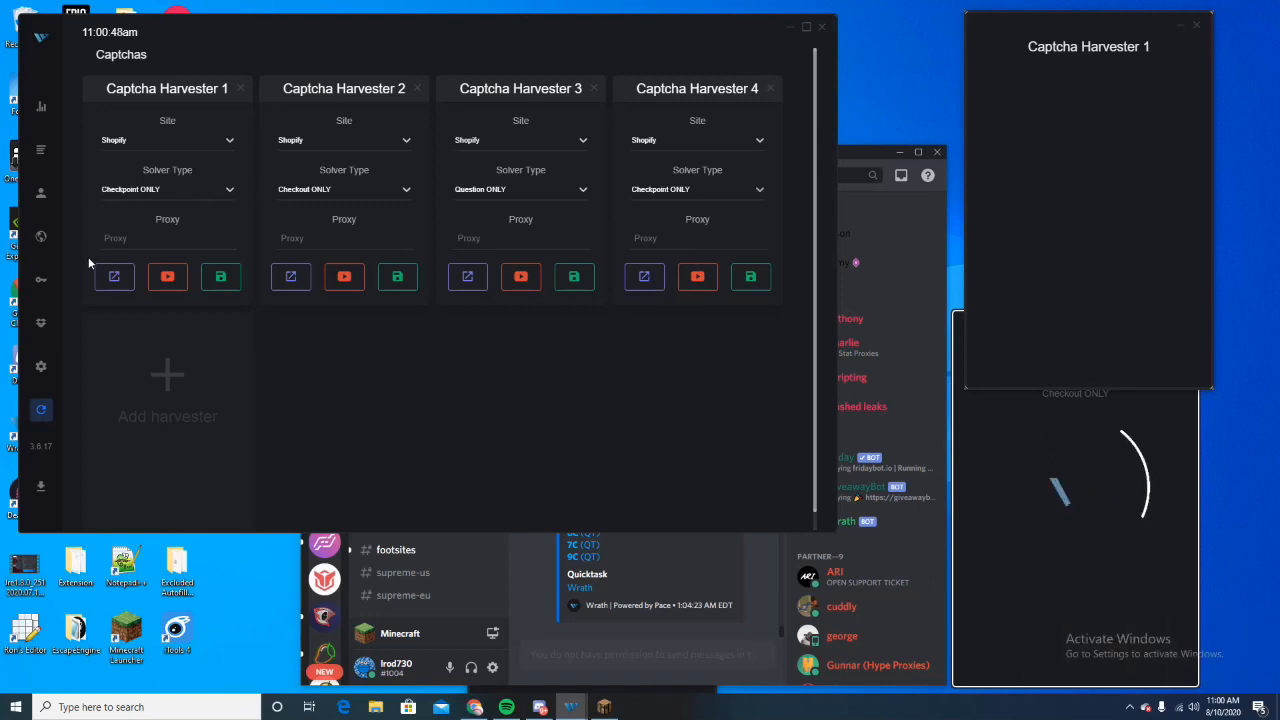
{"action": "left_click", "coordinate": [644, 277]}
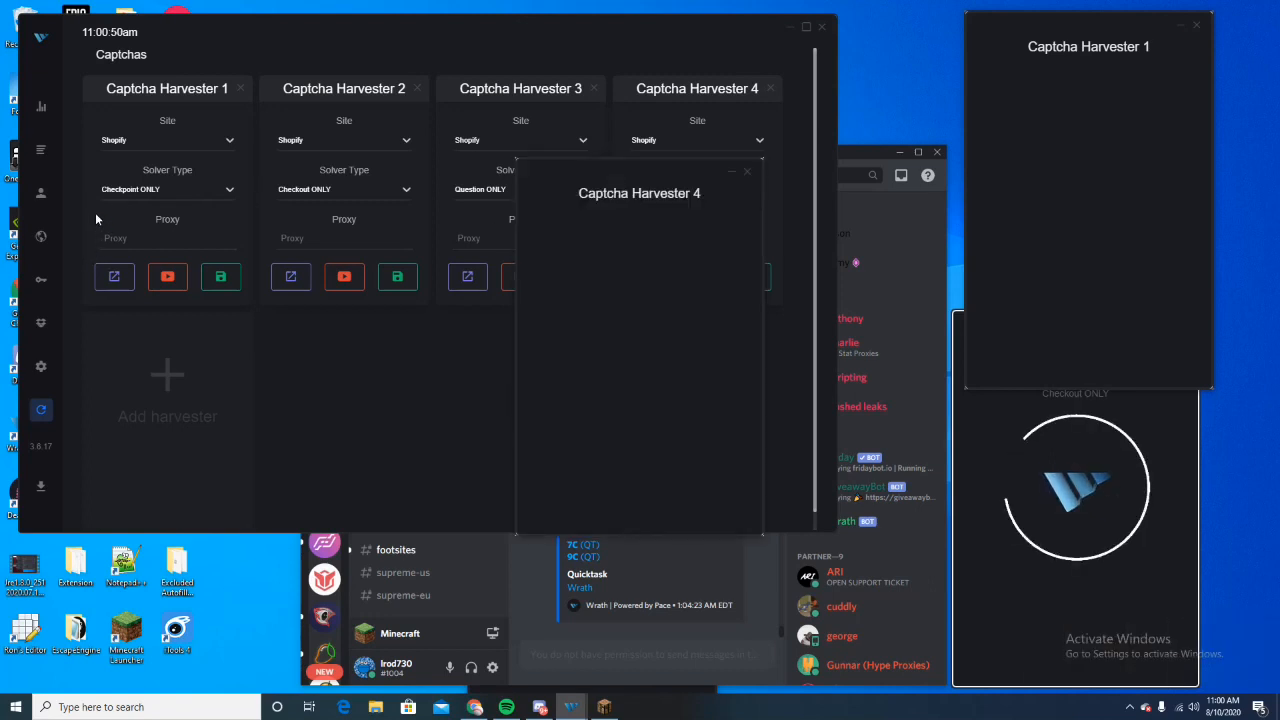